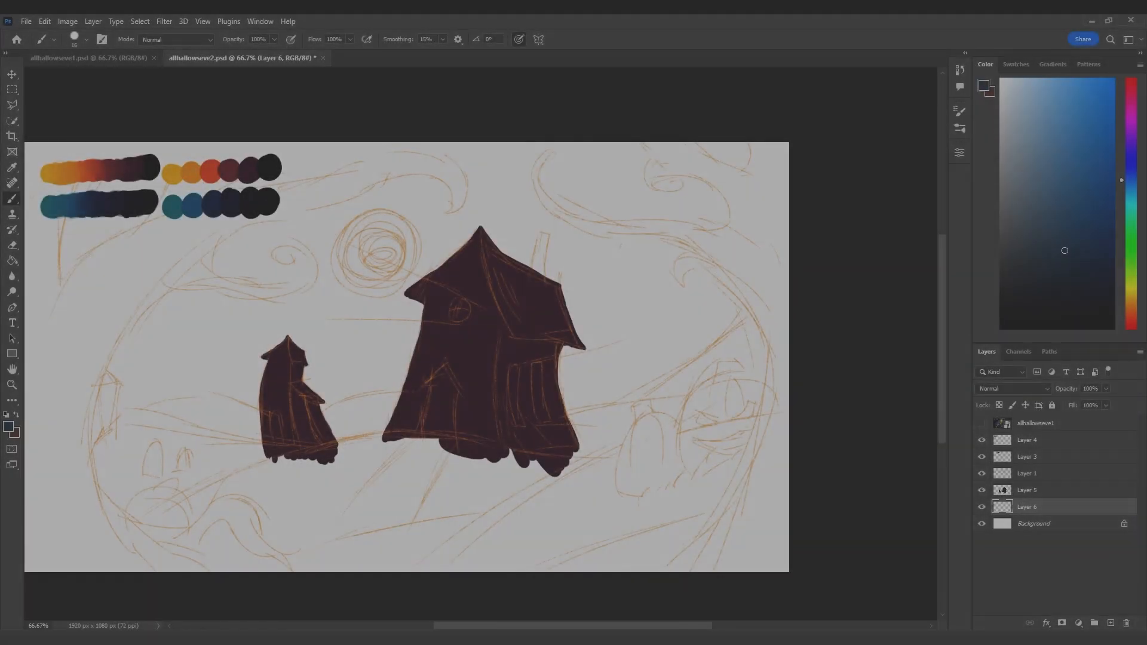
Stamp one large navy brush dab on Layer 6, between the two houses behind the larger one.
left_click(359, 372)
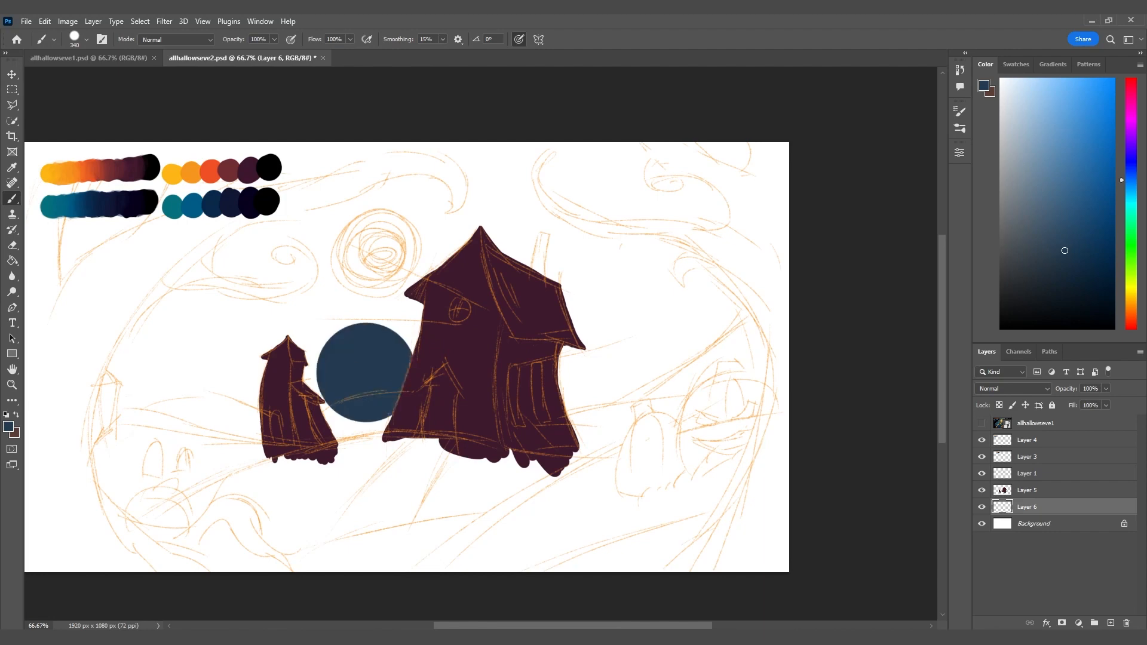